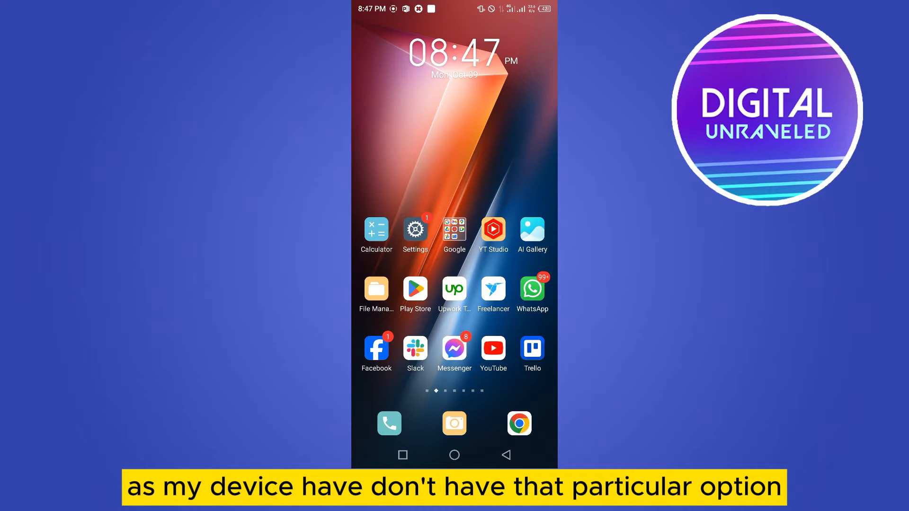
- Launch the Settings app from the home screen
left_click(415, 230)
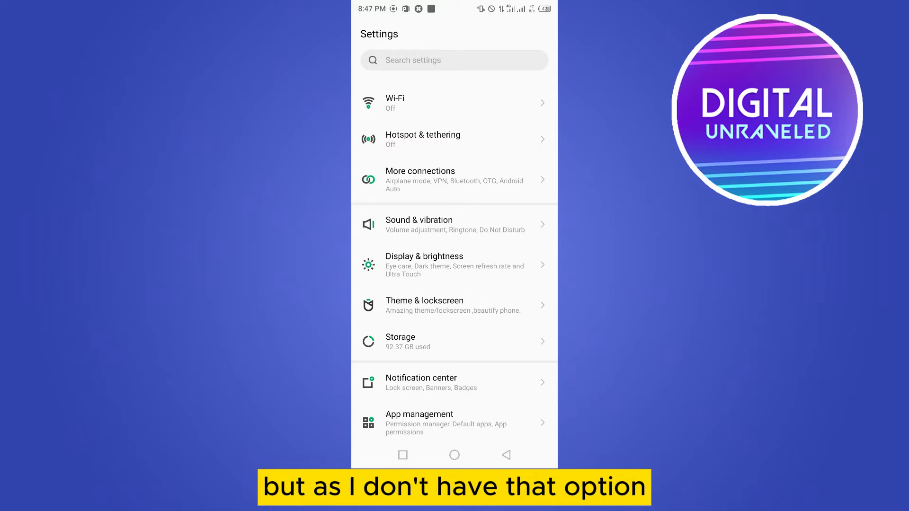
- Search Settings for 'color' to list color-related settings
left_click(455, 60)
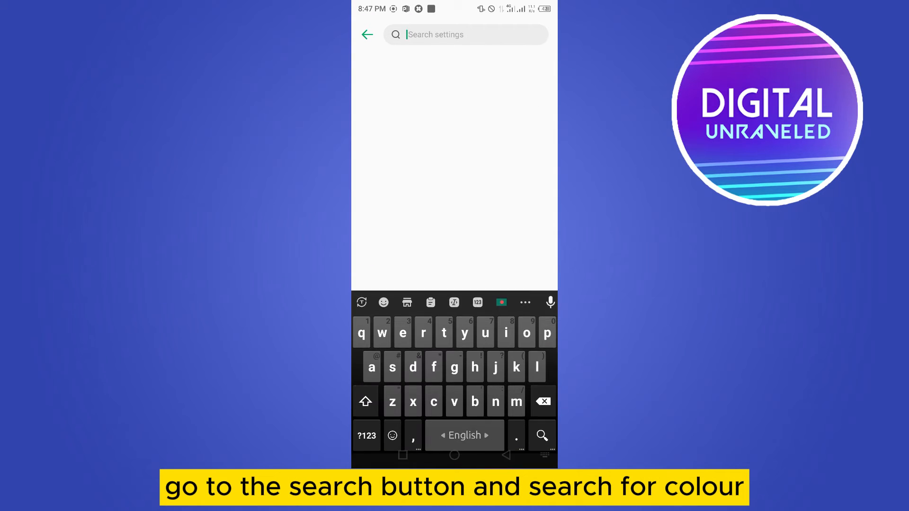
type("colo")
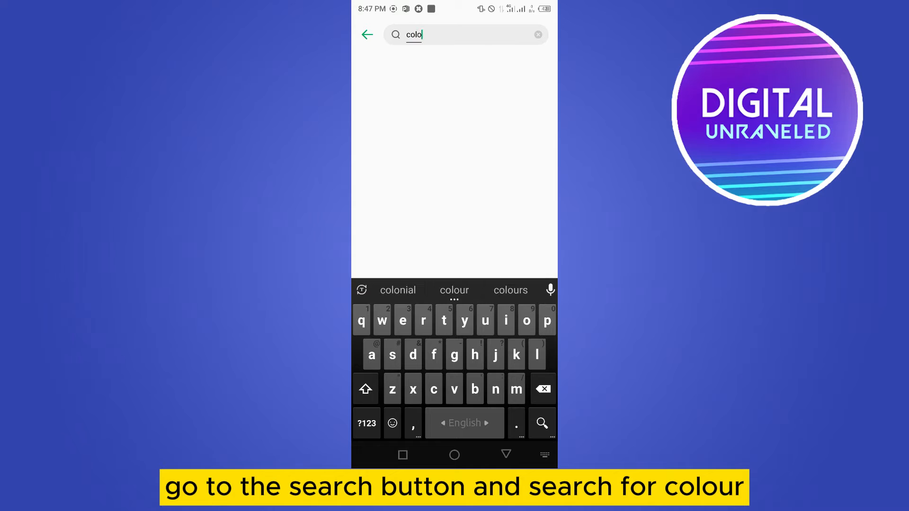
left_click(541, 423)
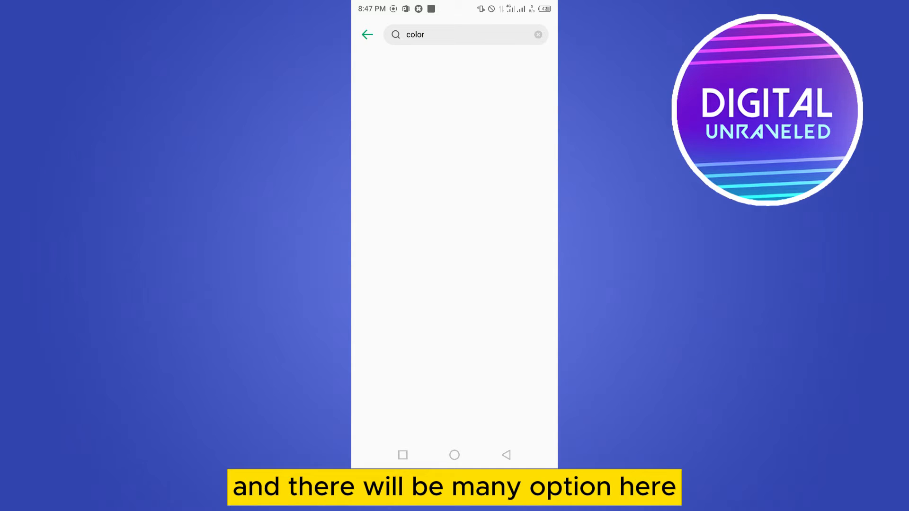
left_click(464, 34)
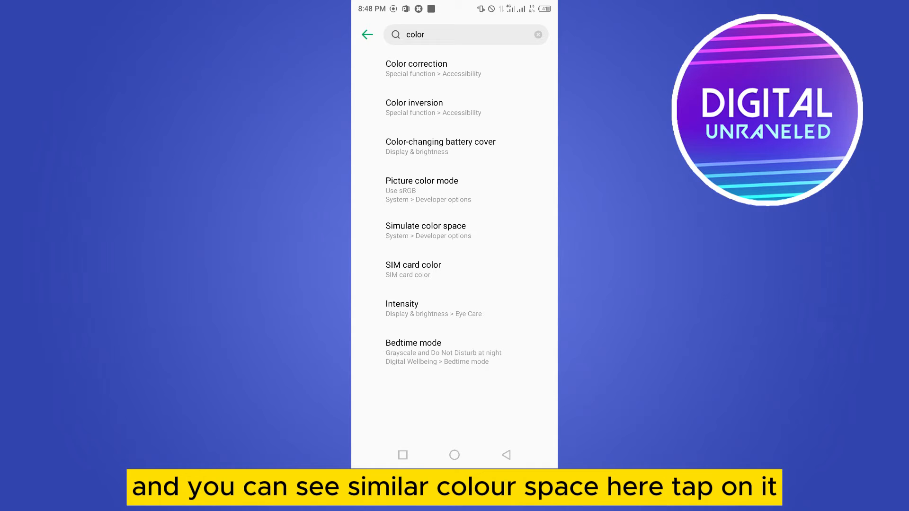
- Open the Simulate color space result and scroll through Developer options
left_click(426, 230)
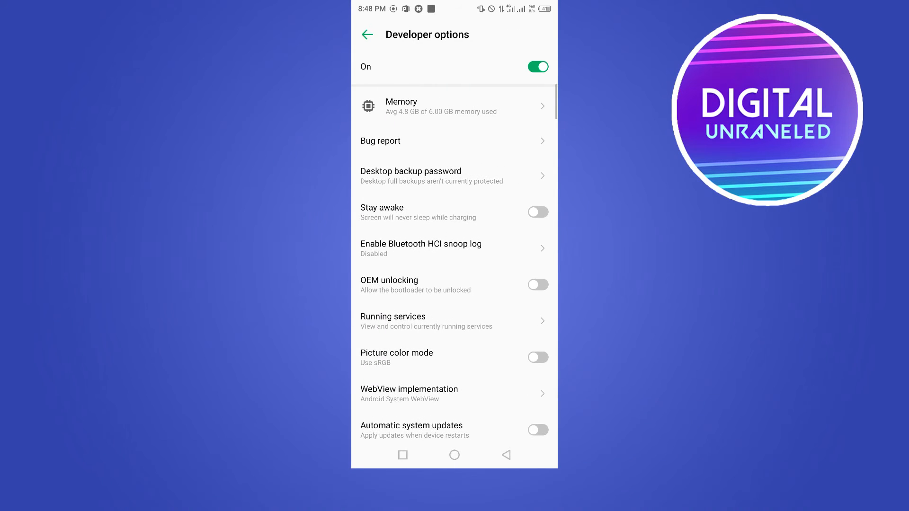
scroll("down", 3)
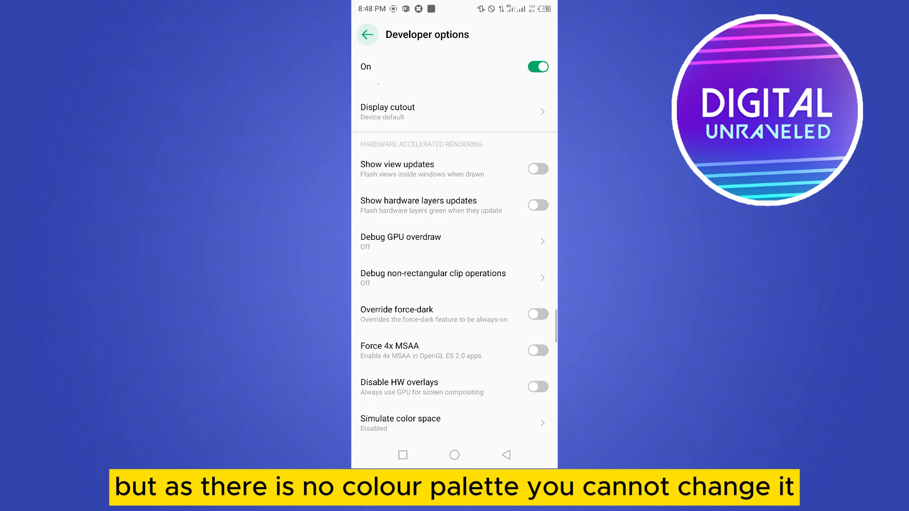
- Re-search 'color' and open Simulate color space again, showing Disabled
type("color")
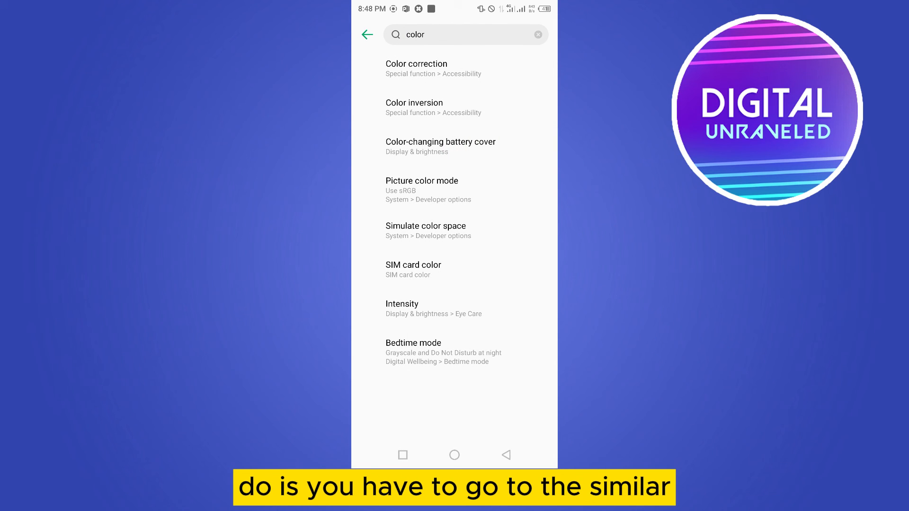
left_click(426, 230)
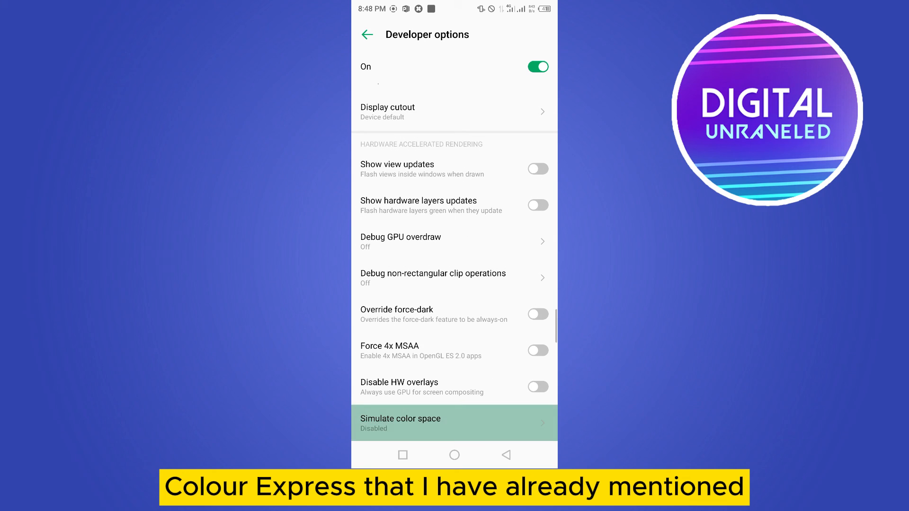